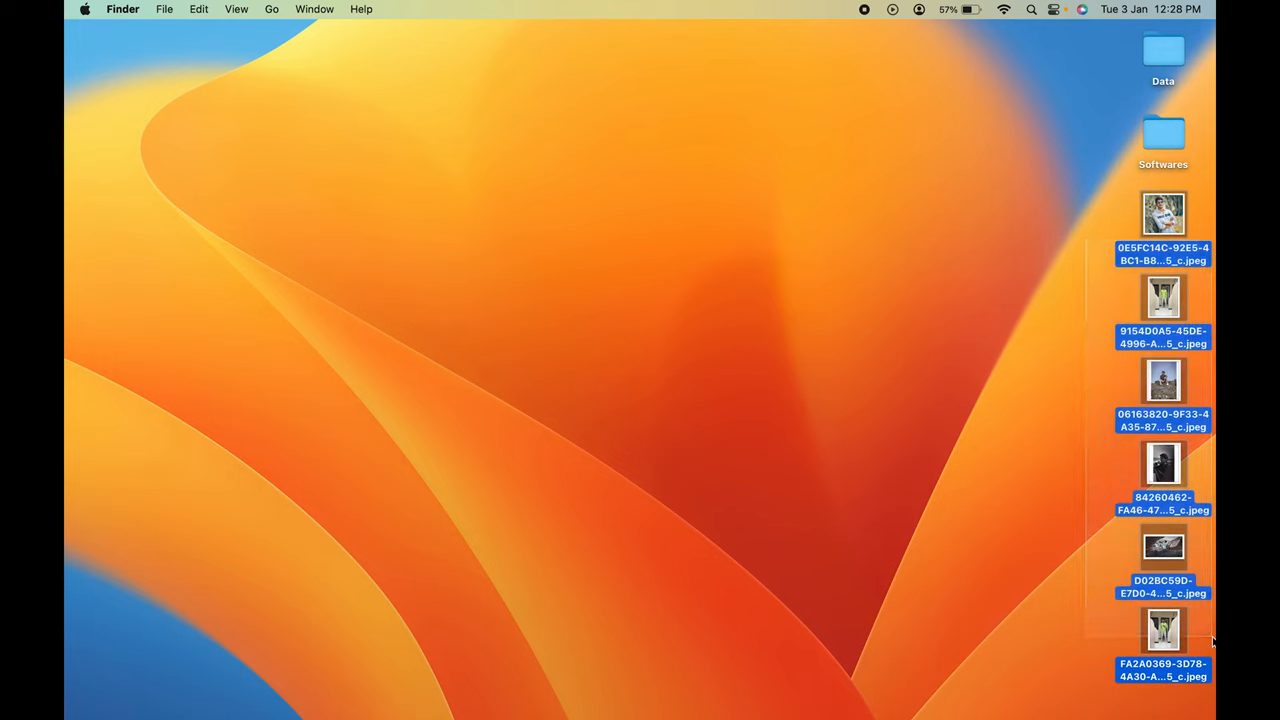
# Inspect the first desktop photo's context menu, then clear the selection again
pyautogui.click(980, 536)
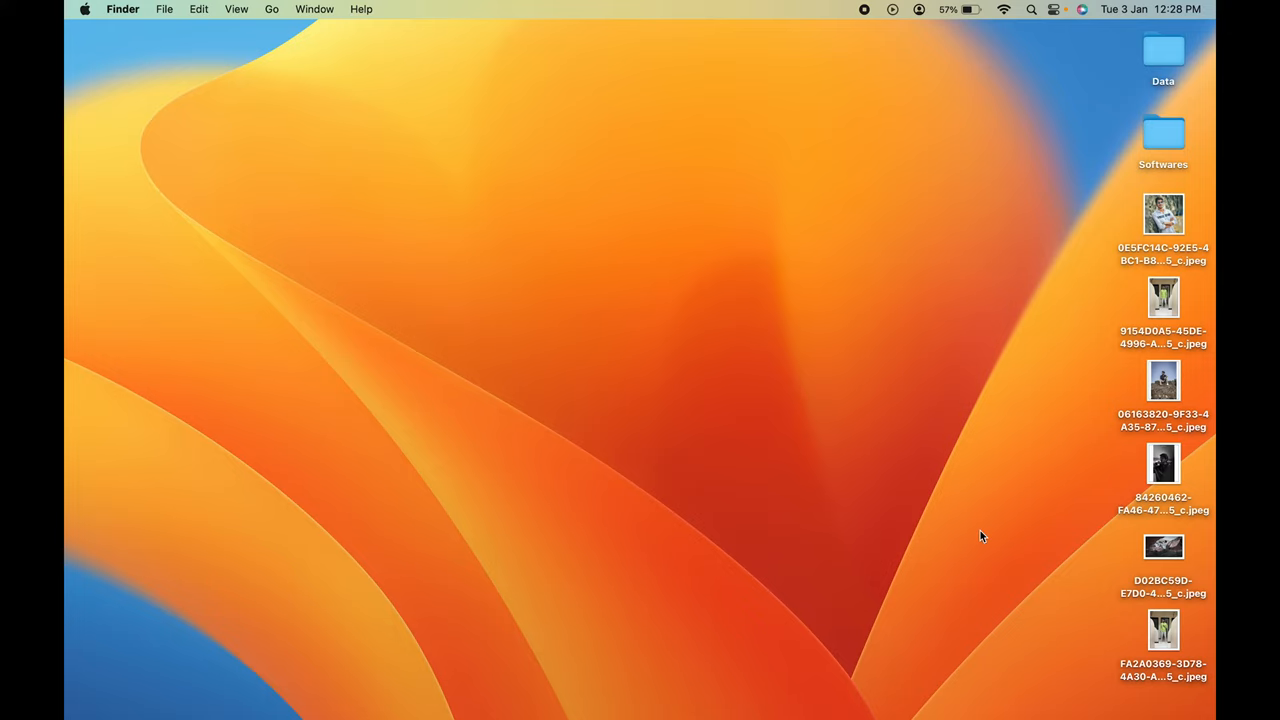
pyautogui.moveTo(1178, 240)
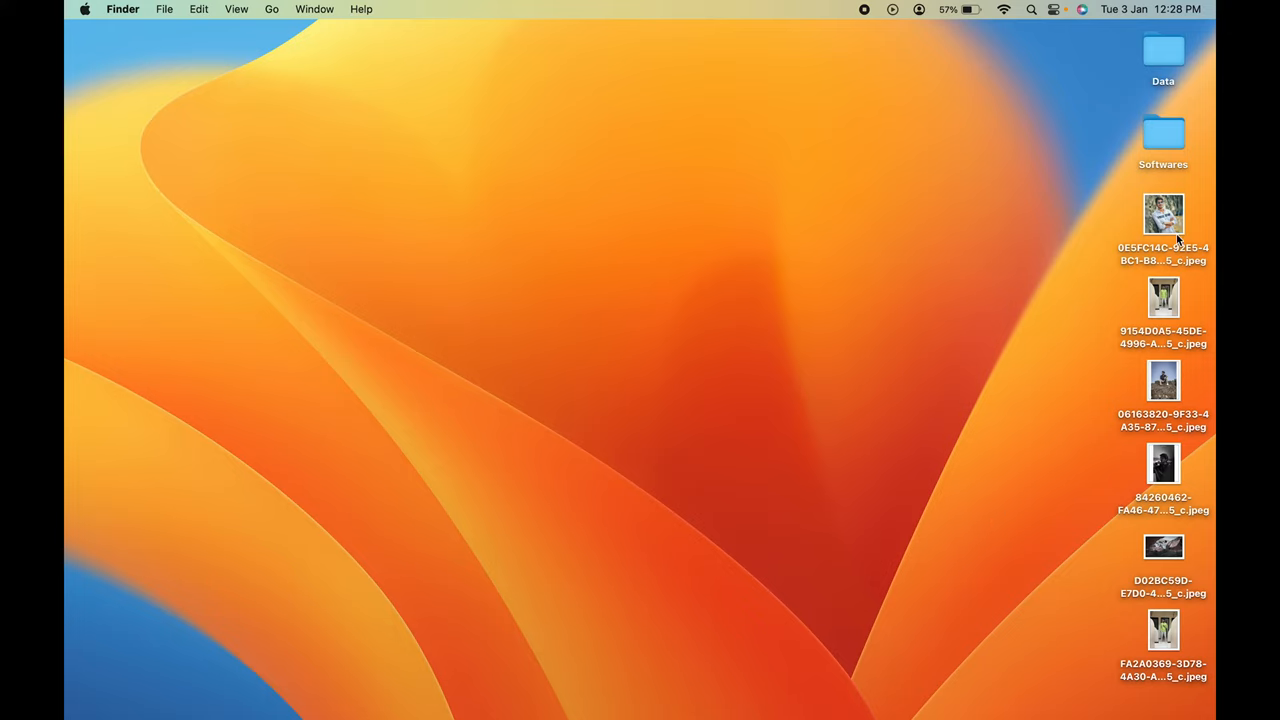
pyautogui.click(1164, 216)
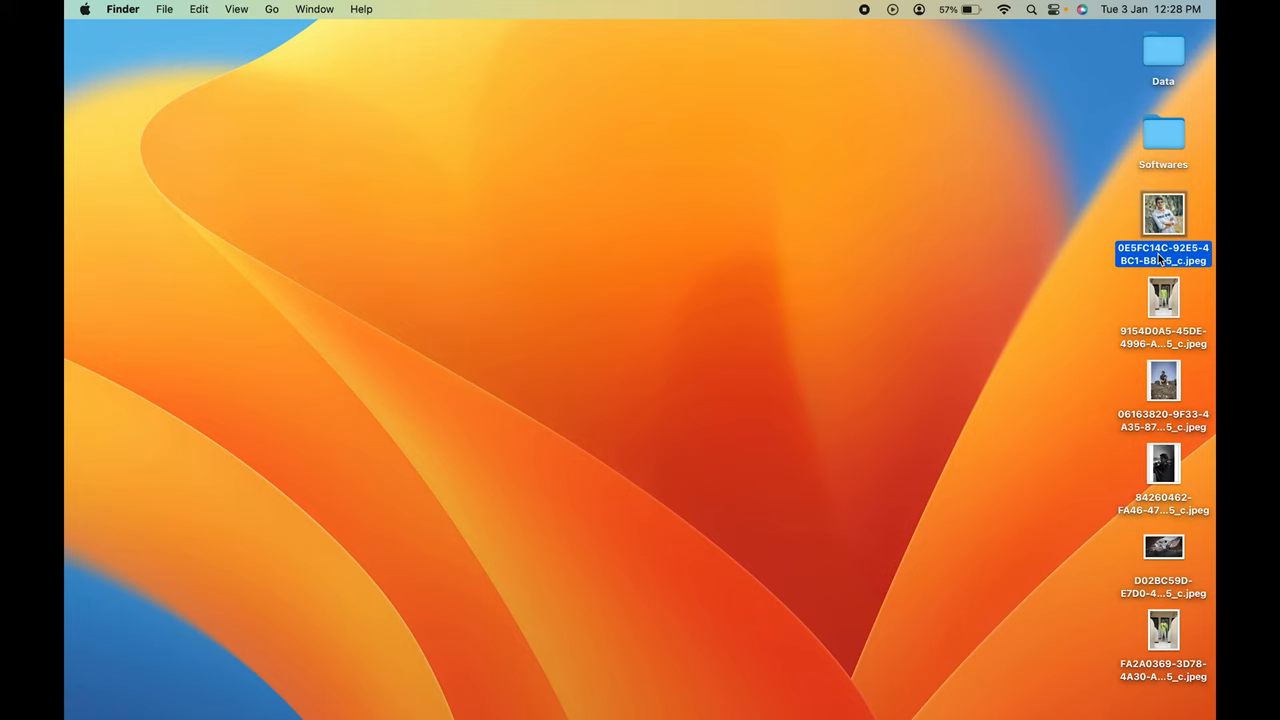
pyautogui.rightClick(1164, 212)
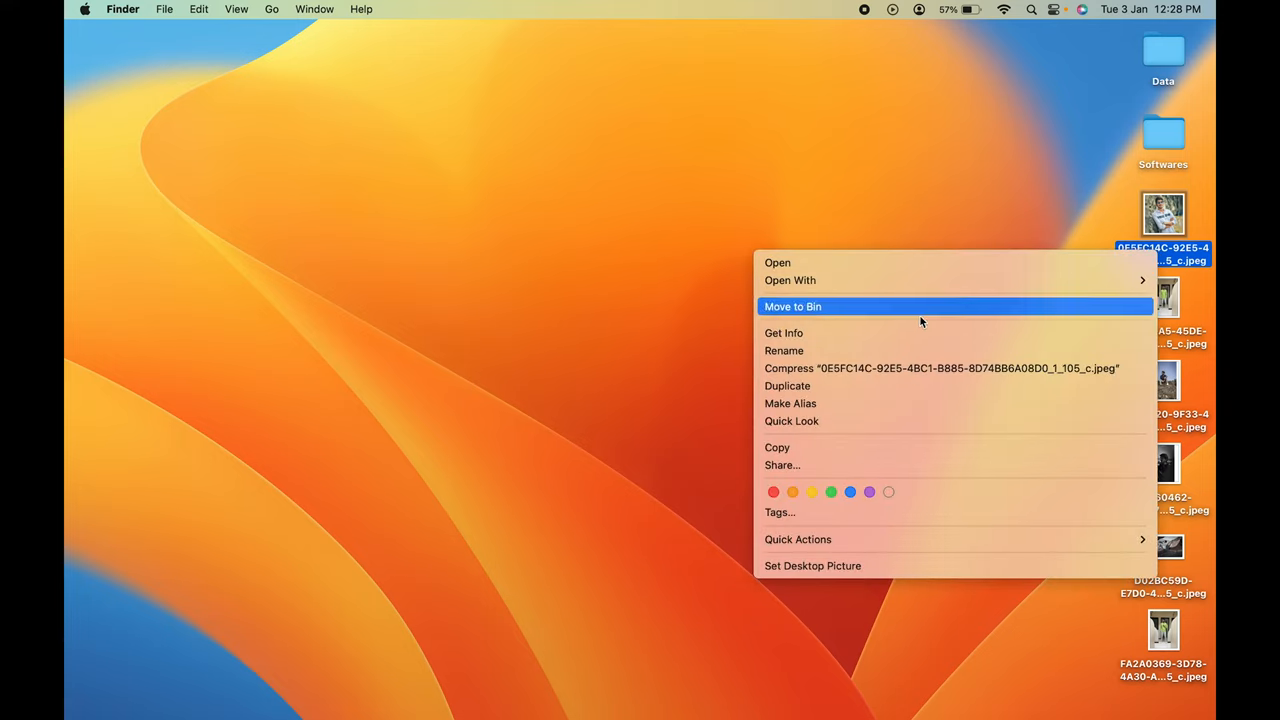
pyautogui.moveTo(850, 404)
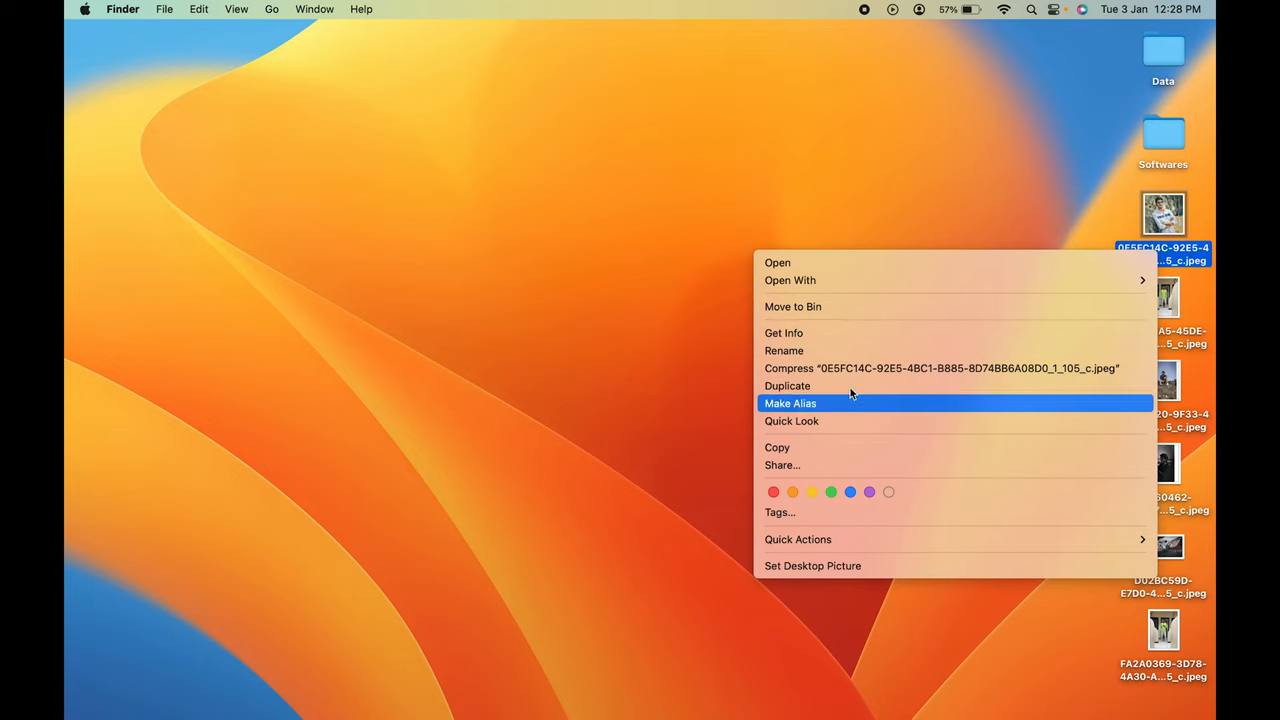
pyautogui.moveTo(776, 448)
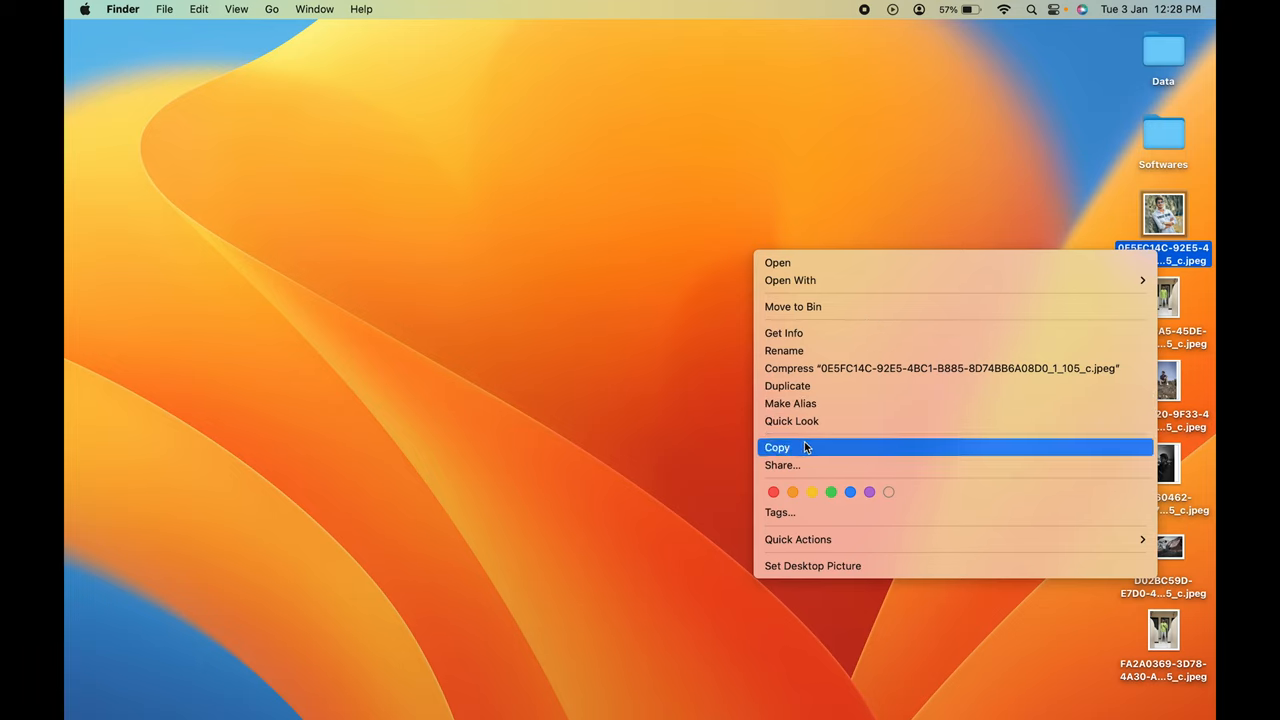
pyautogui.click(776, 448)
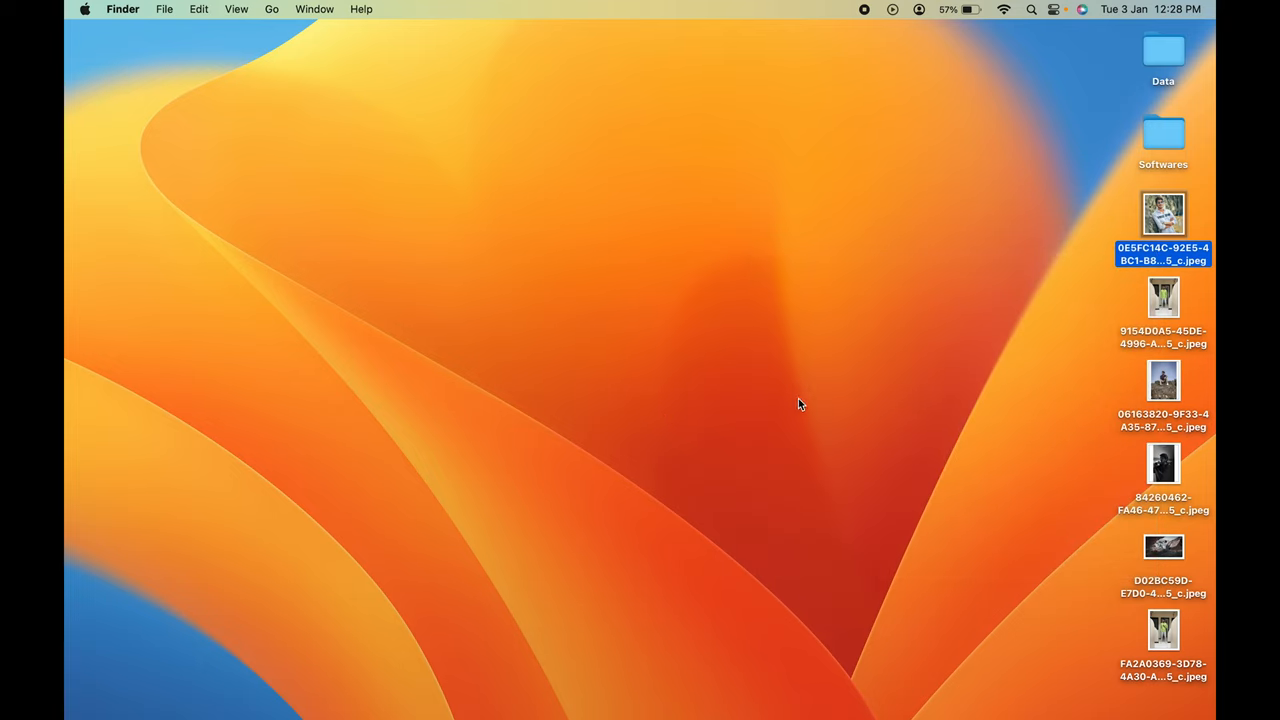
pyautogui.click(800, 404)
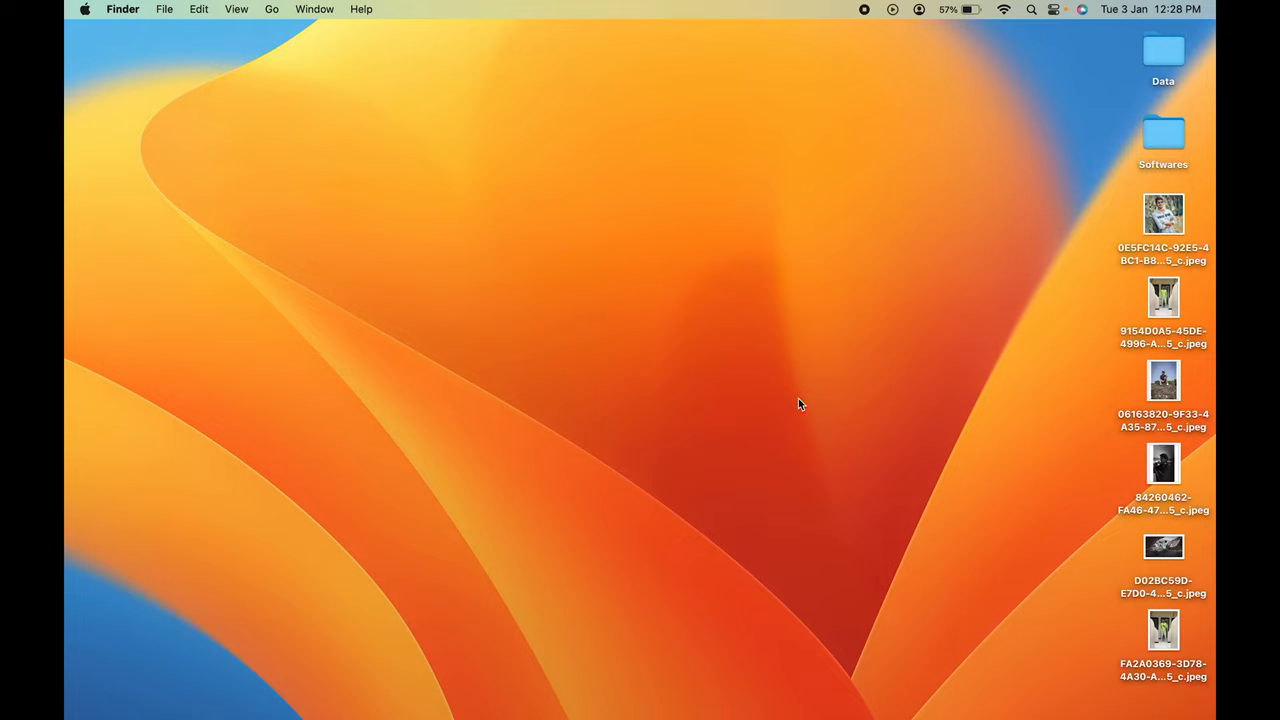
pyautogui.moveTo(940, 232)
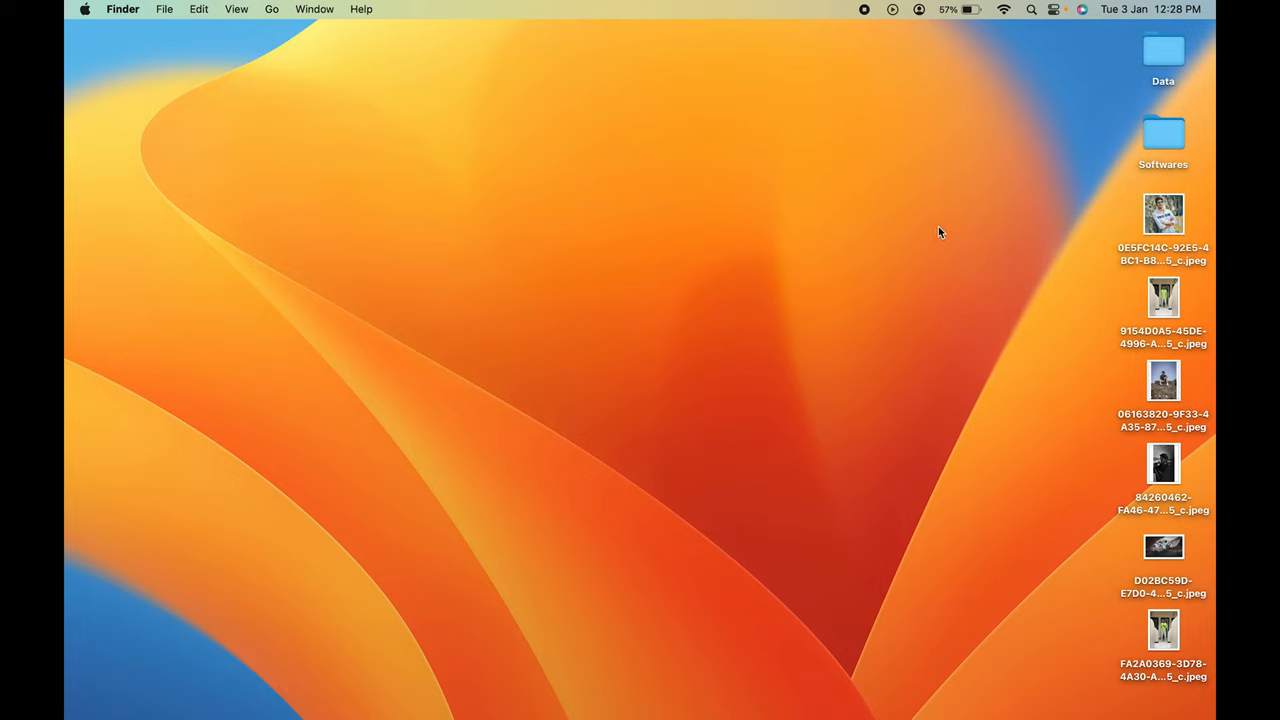
pyautogui.moveTo(978, 160)
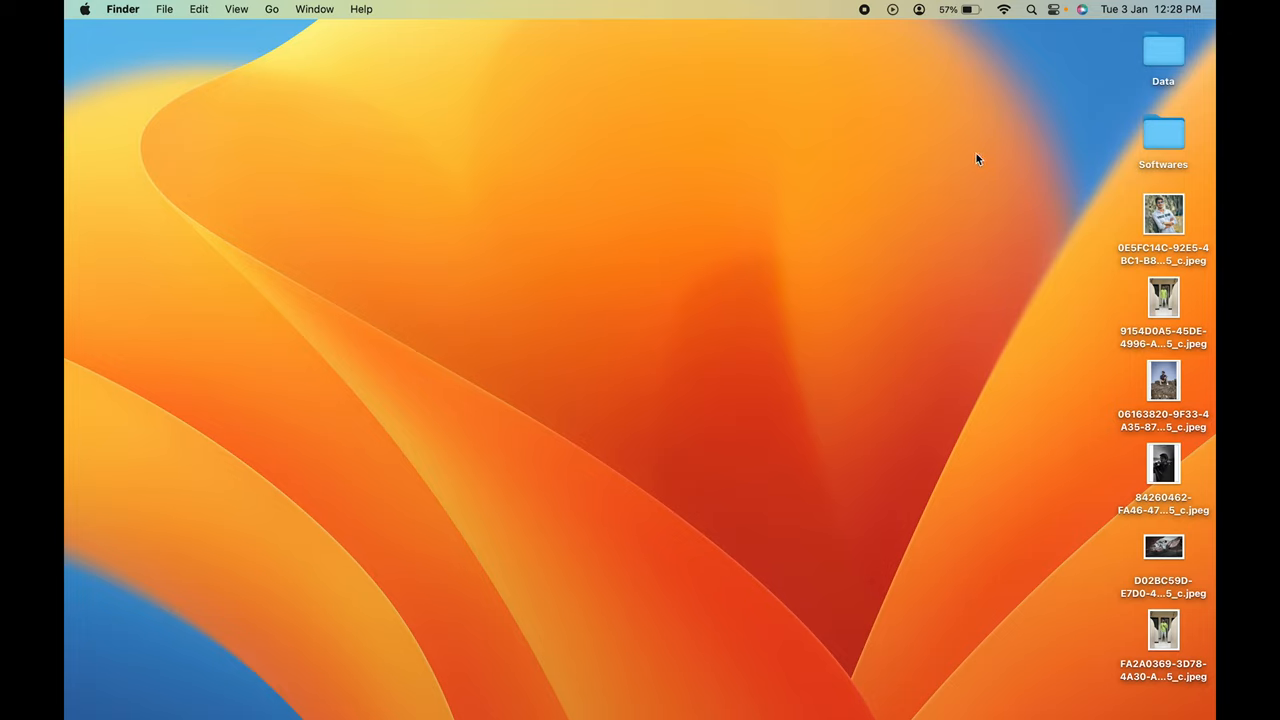
# Create a new folder on the desktop and name it Photos
pyautogui.press('cmd+shift+n')
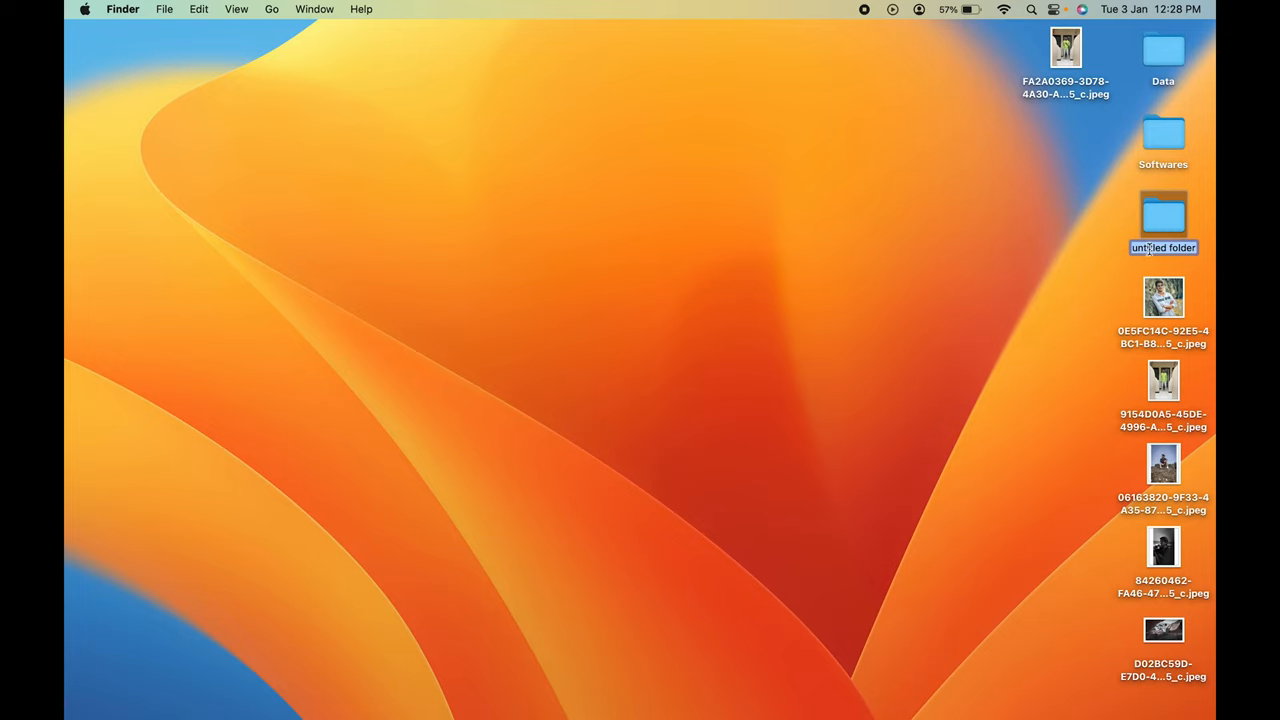
pyautogui.write('Photos')
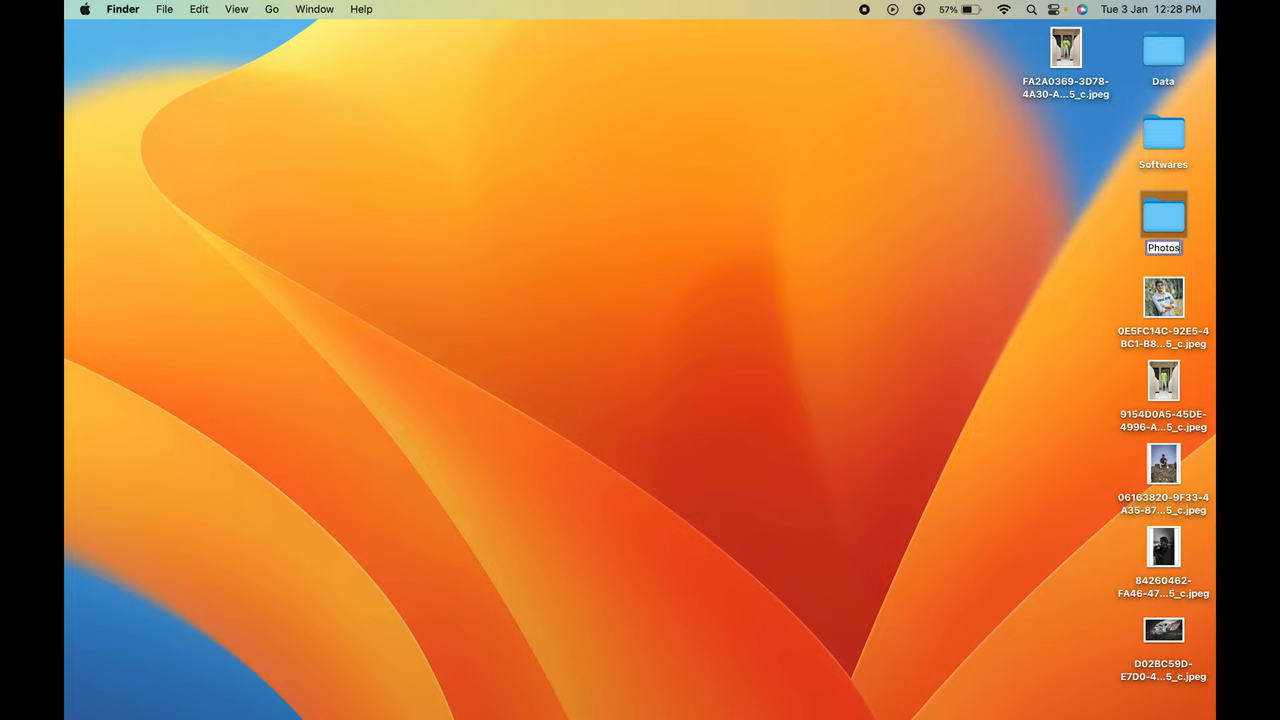
pyautogui.moveTo(1164, 216); pyautogui.dragTo(1164, 136)
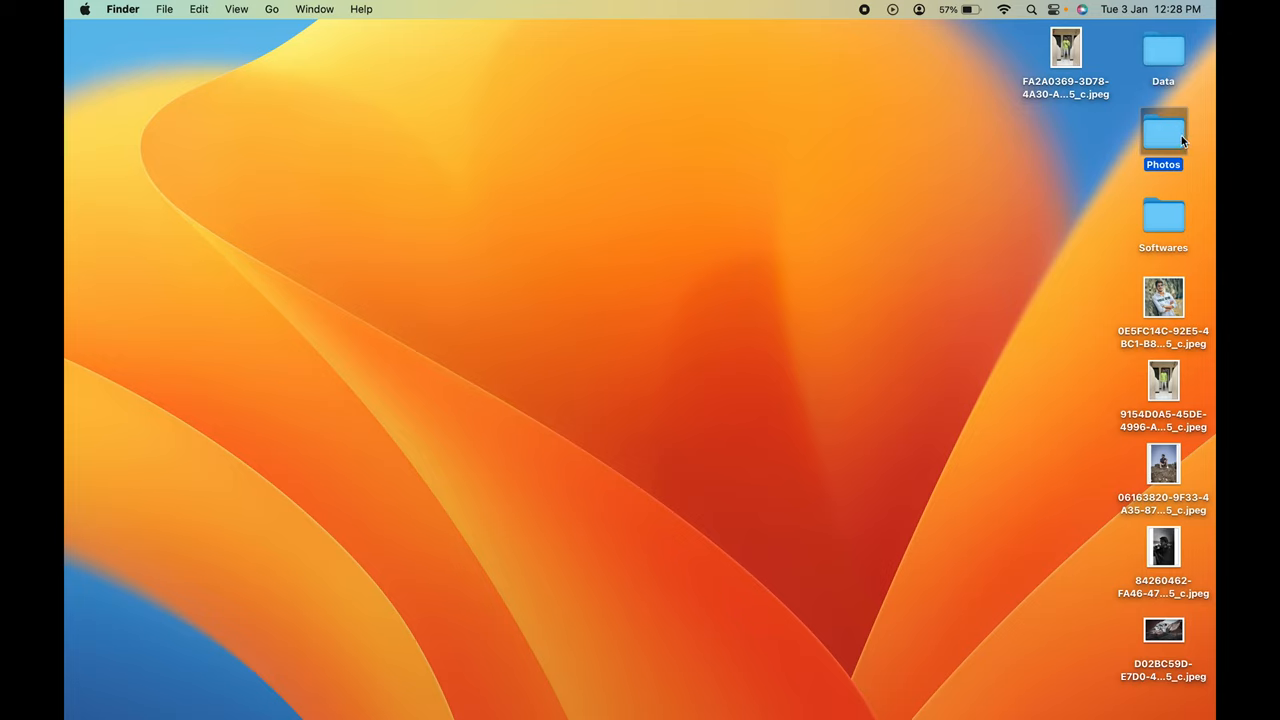
pyautogui.moveTo(1152, 370)
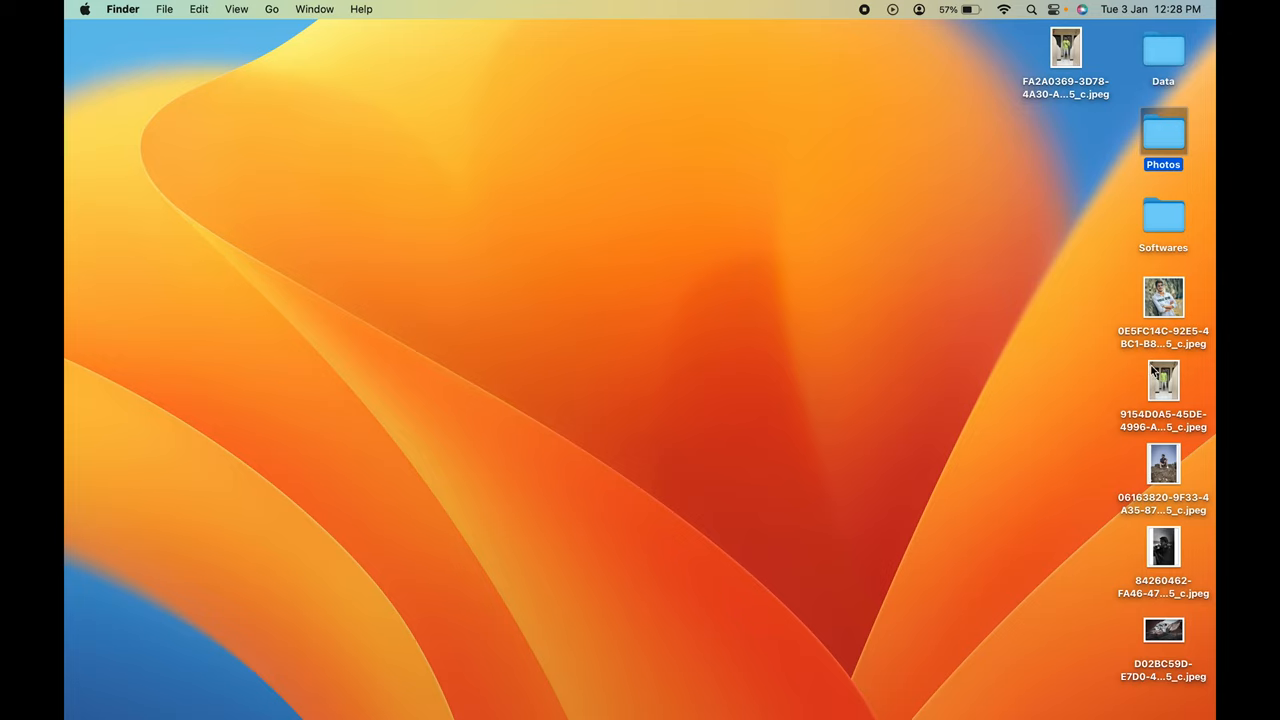
pyautogui.moveTo(930, 278)
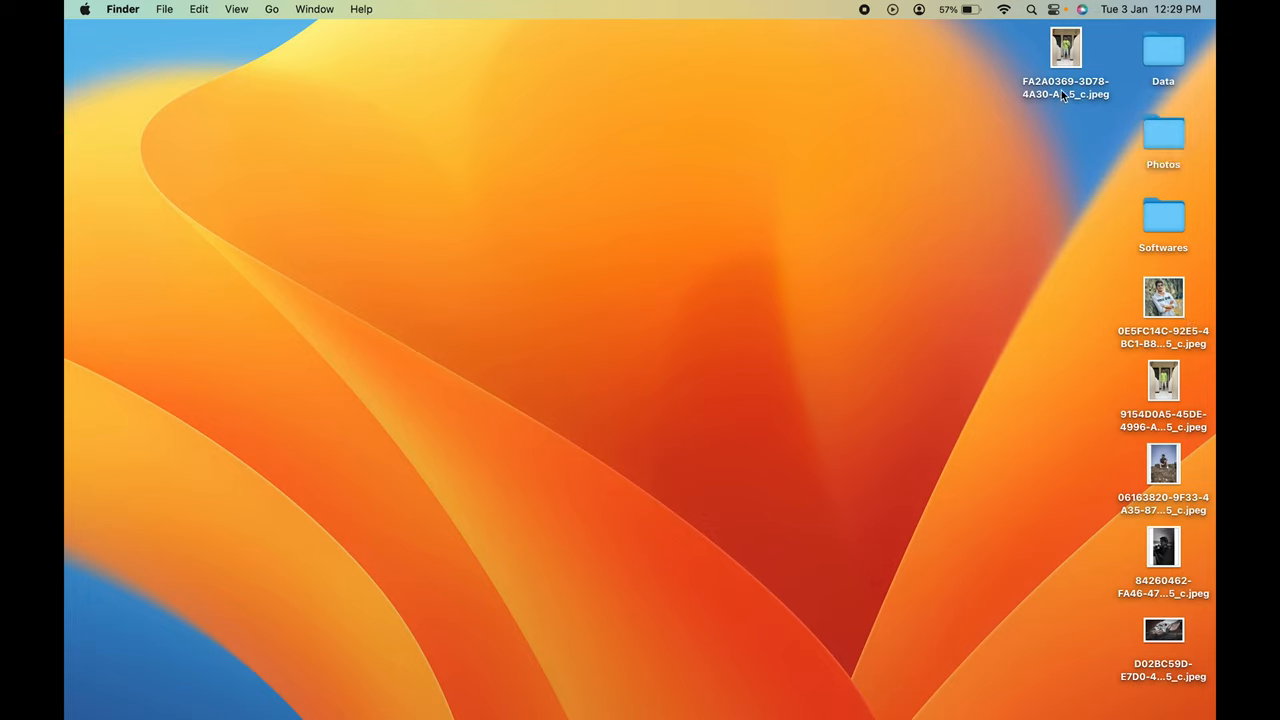
# Copy the first desktop photo and select the Photos folder as its destination
pyautogui.click(1064, 48)
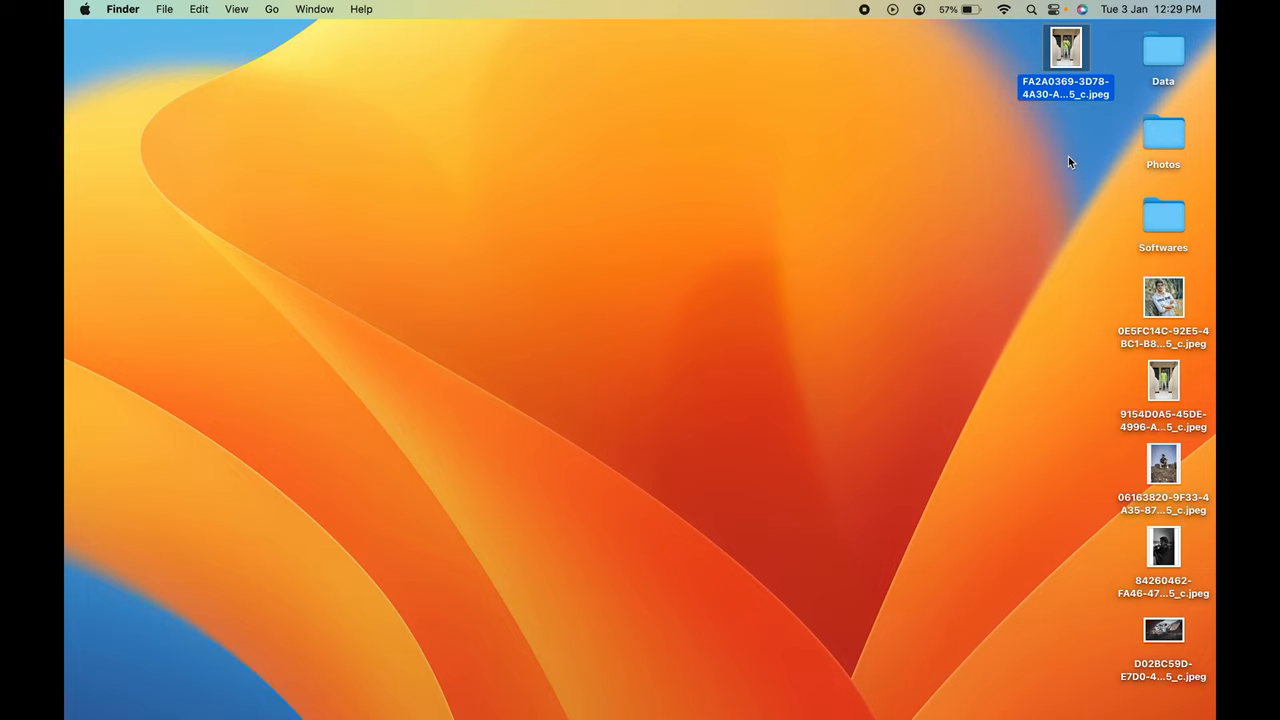
pyautogui.moveTo(1036, 184)
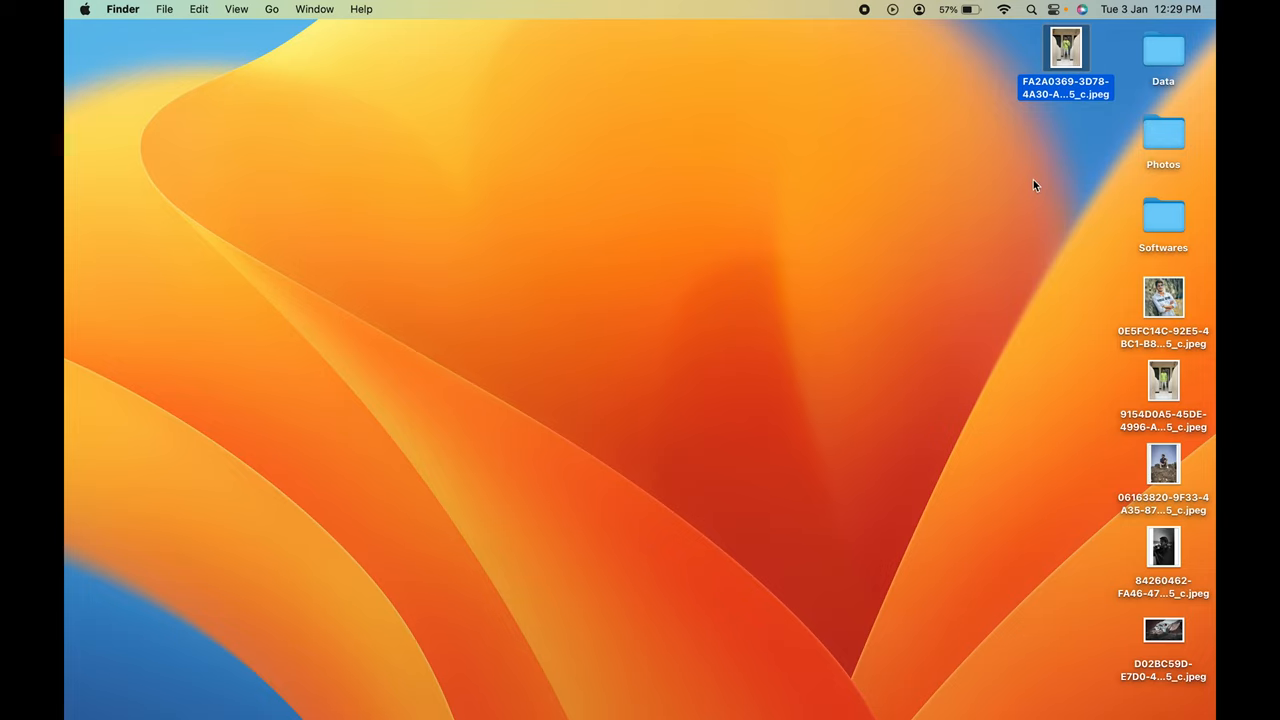
pyautogui.moveTo(1062, 90)
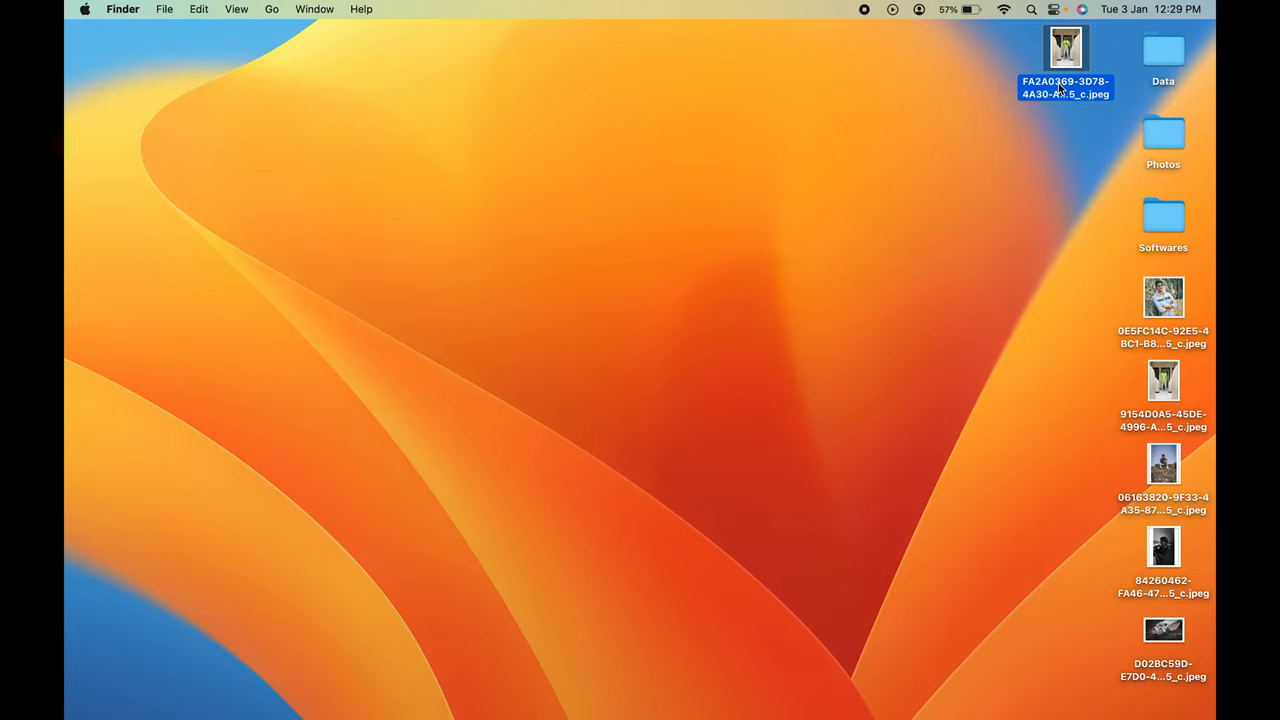
pyautogui.rightClick(1064, 48)
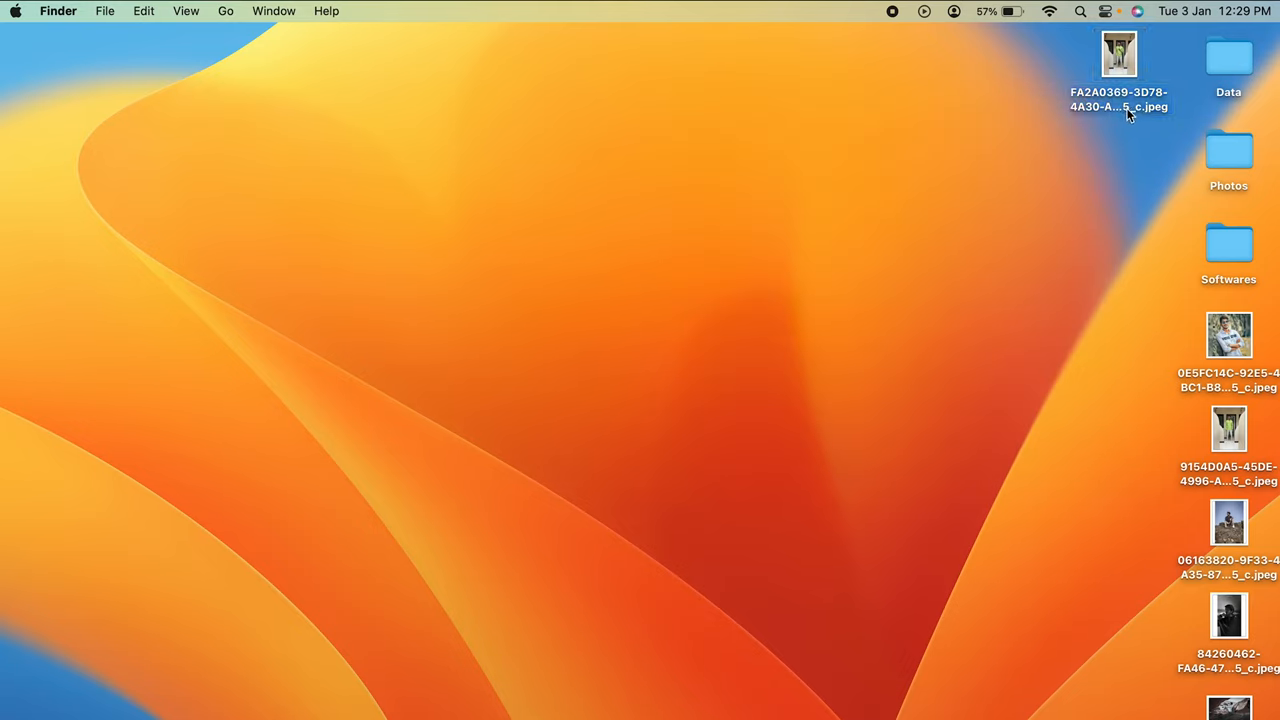
pyautogui.click(1118, 60)
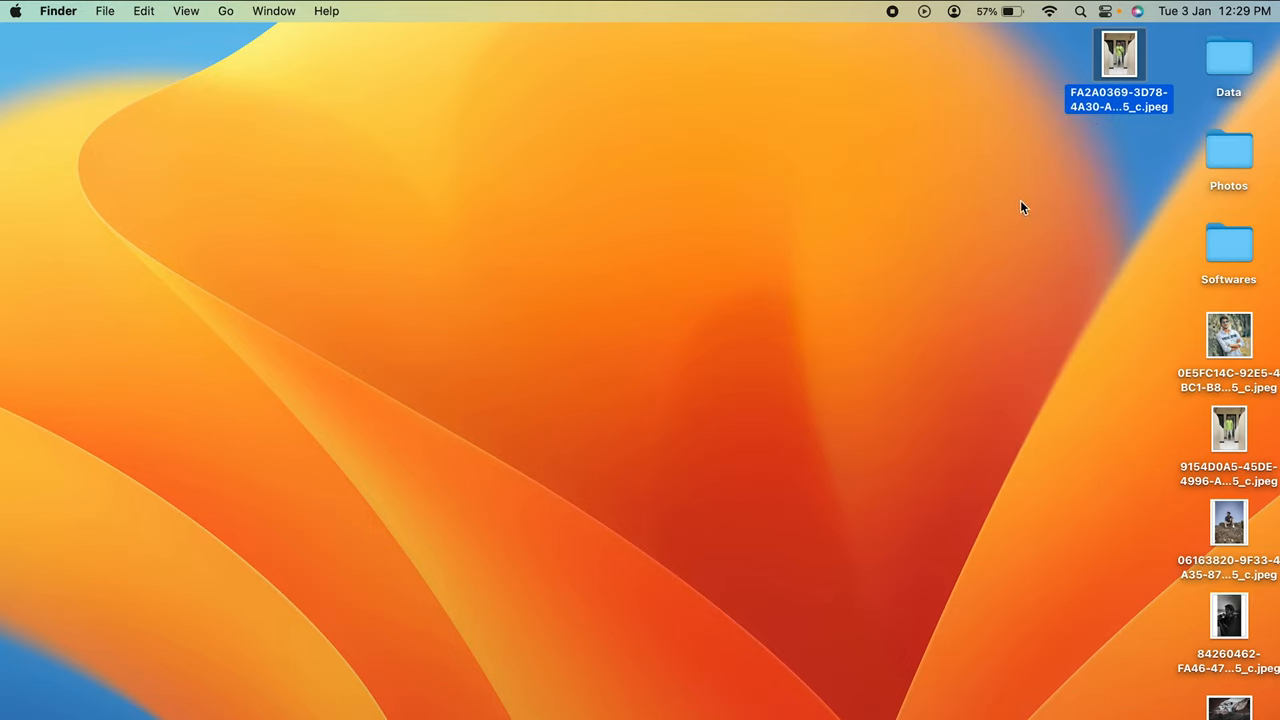
pyautogui.press('cmd+c')
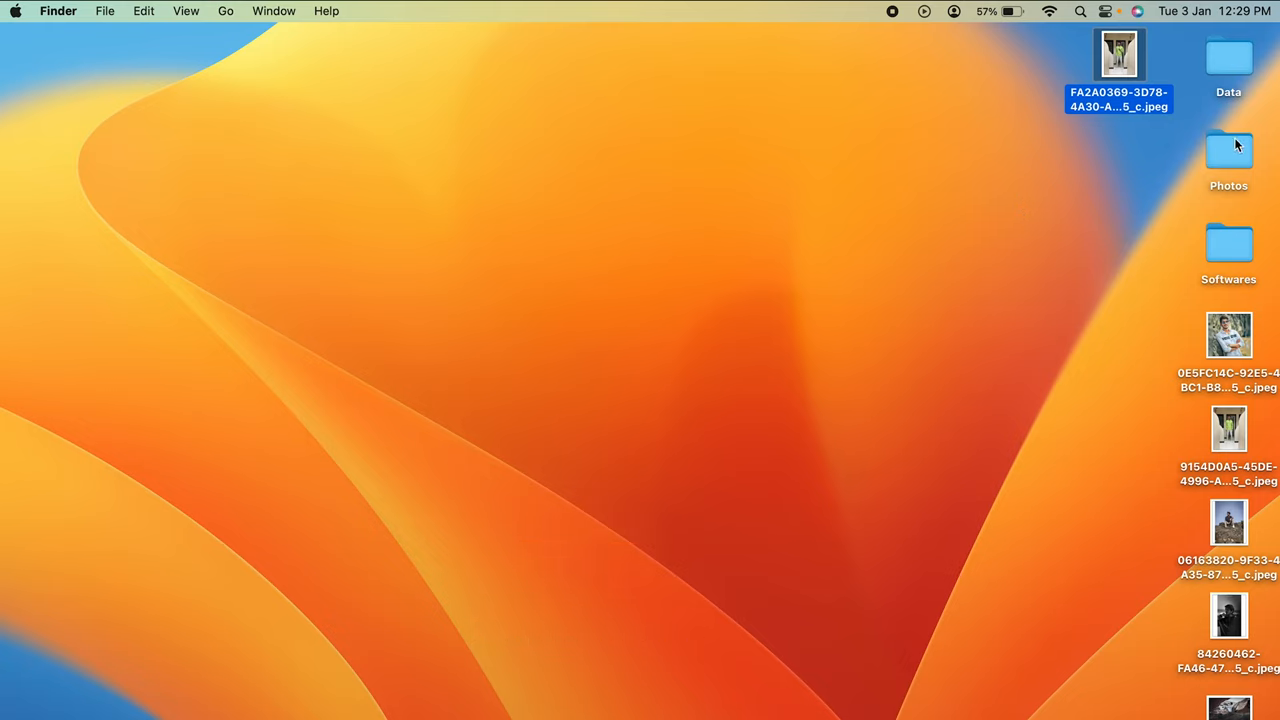
pyautogui.click(1228, 150)
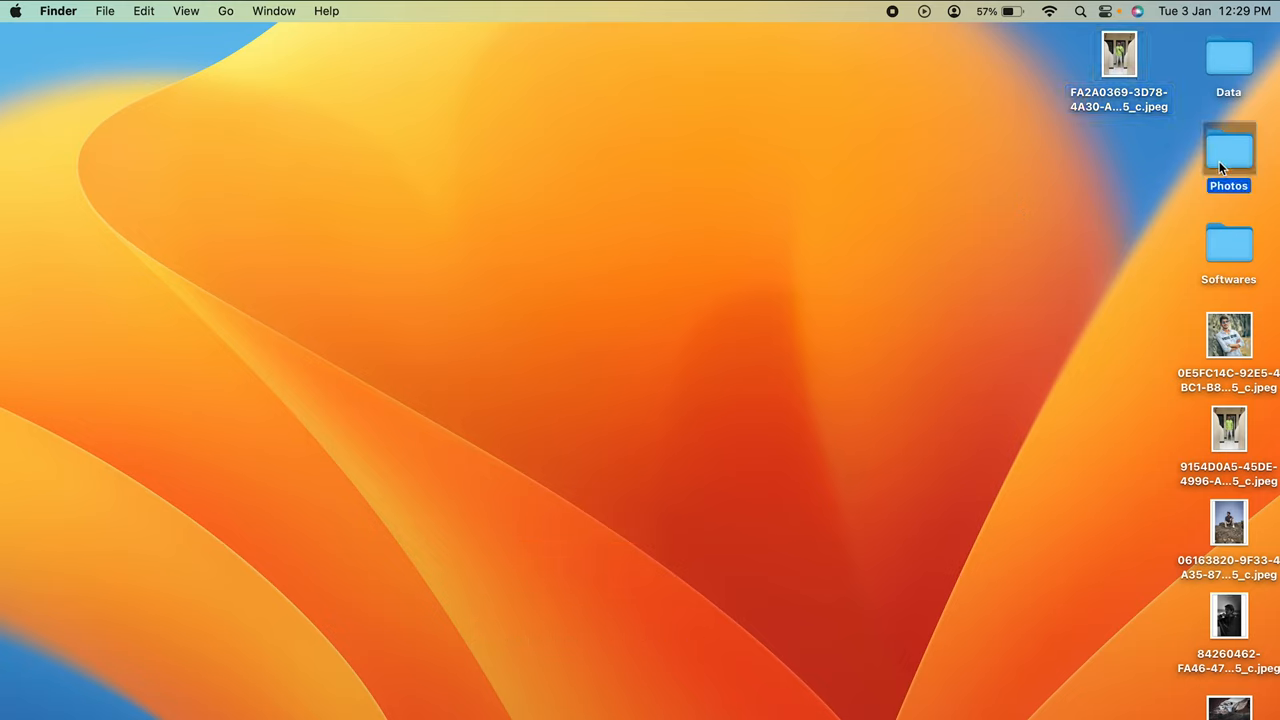
# Open the Photos folder in its own Finder window
pyautogui.doubleClick(1228, 150)
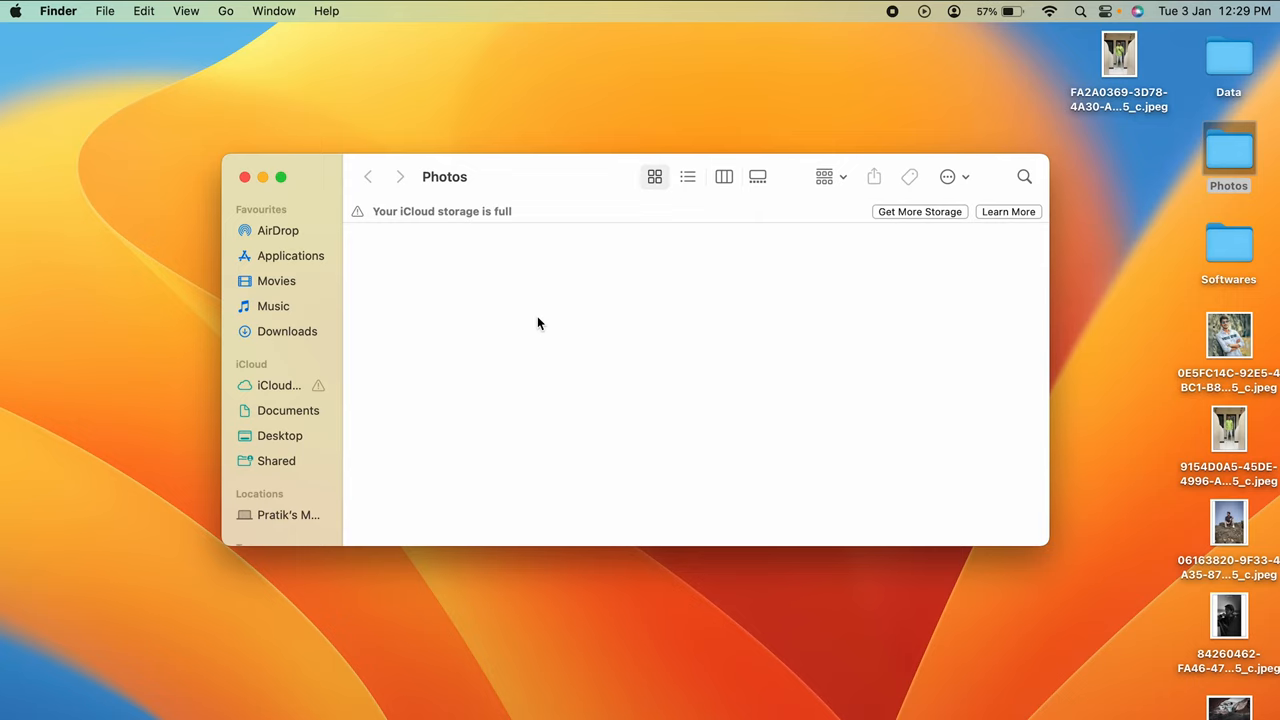
pyautogui.moveTo(532, 358)
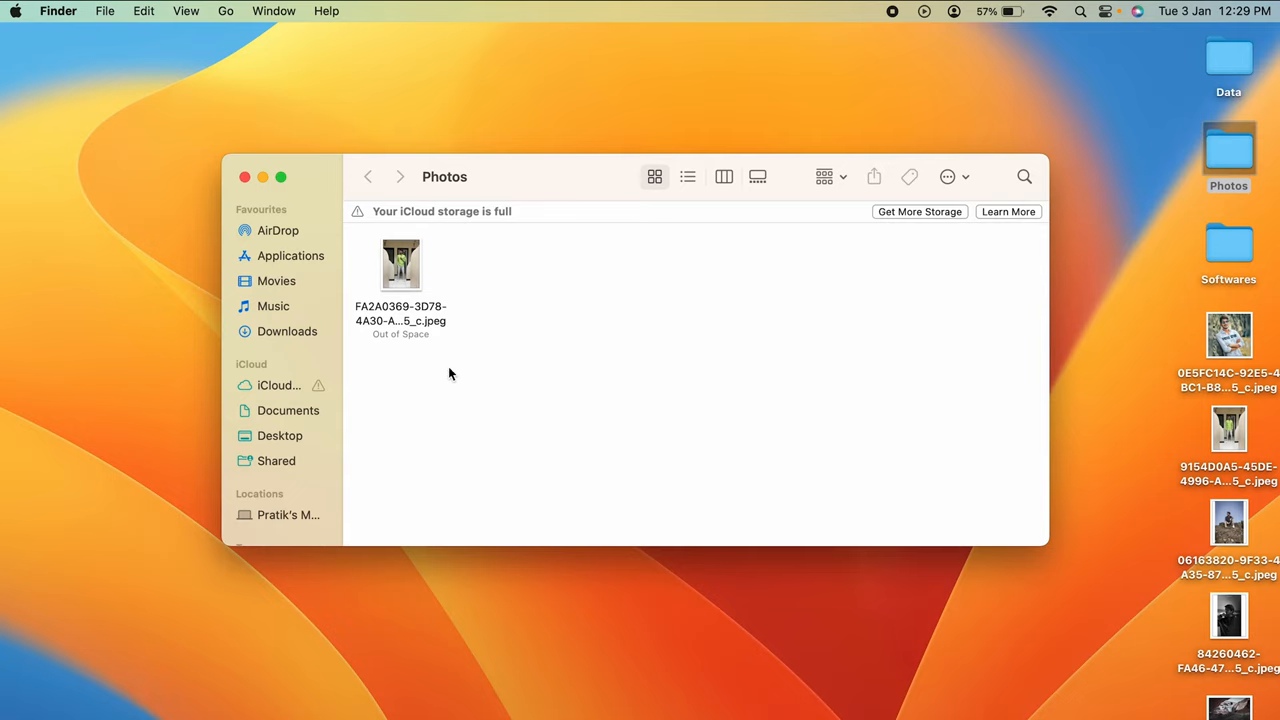
pyautogui.moveTo(1060, 128)
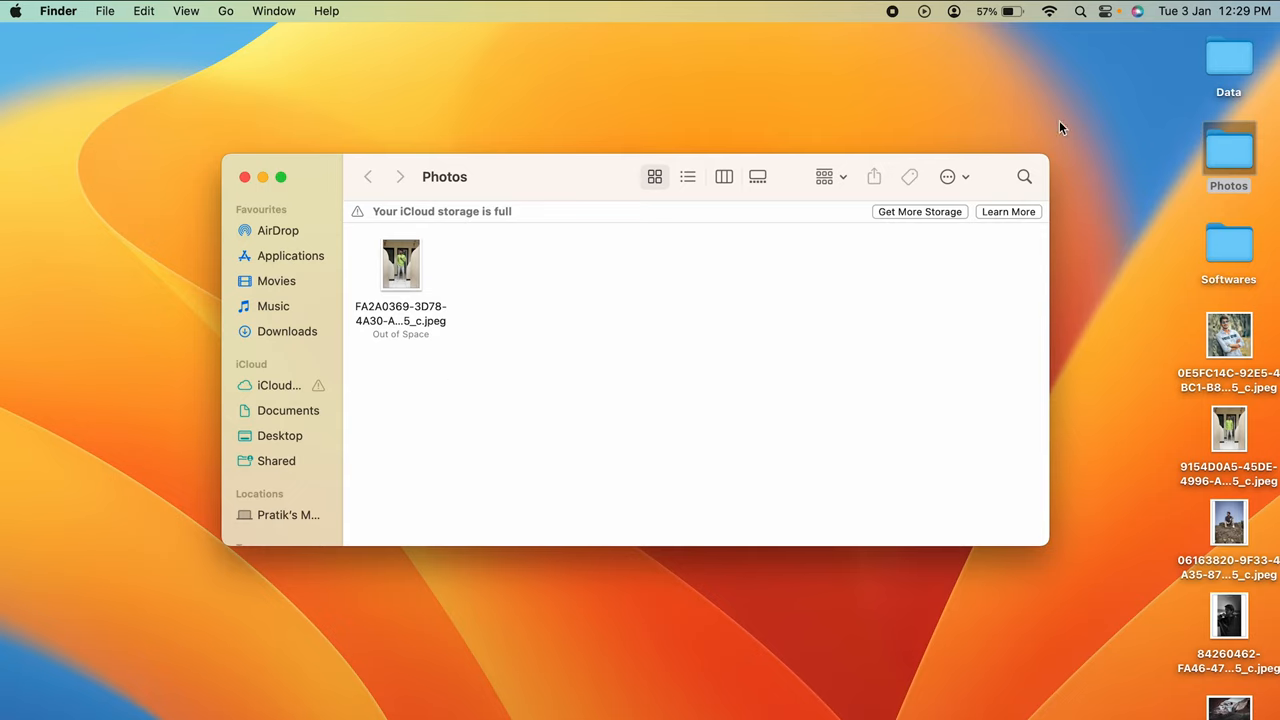
pyautogui.moveTo(1124, 102)
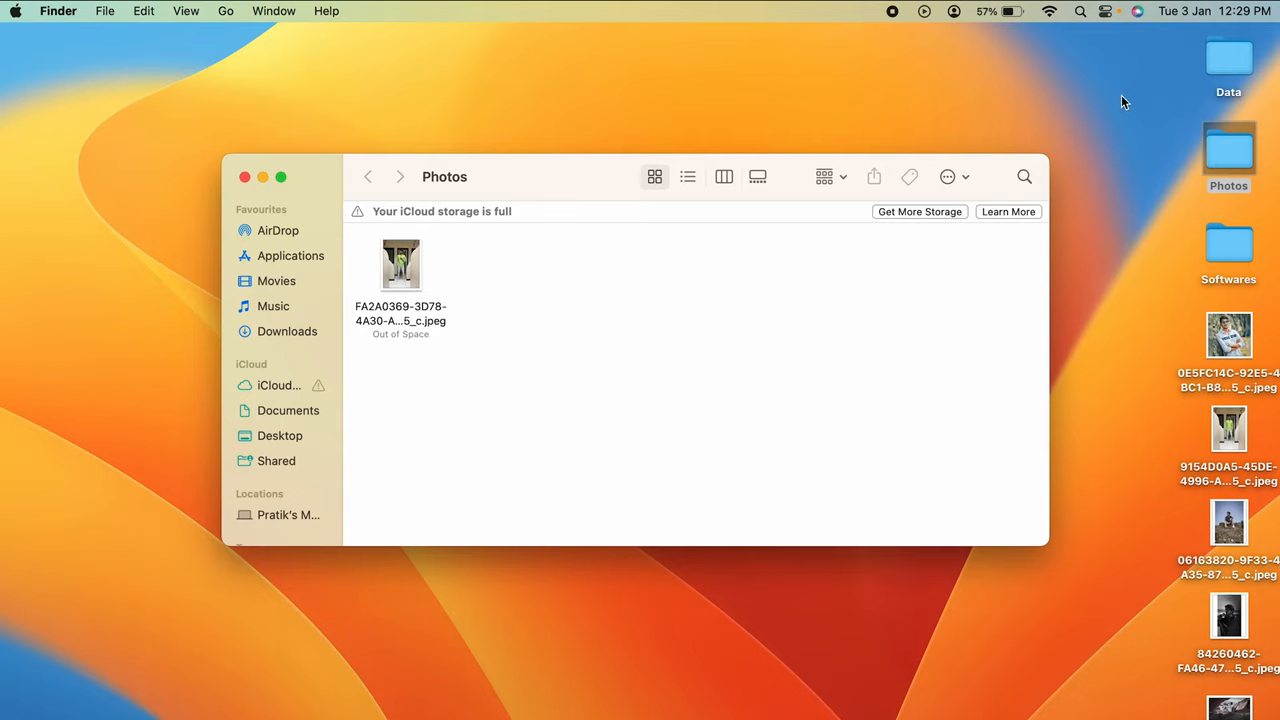
pyautogui.moveTo(400, 206)
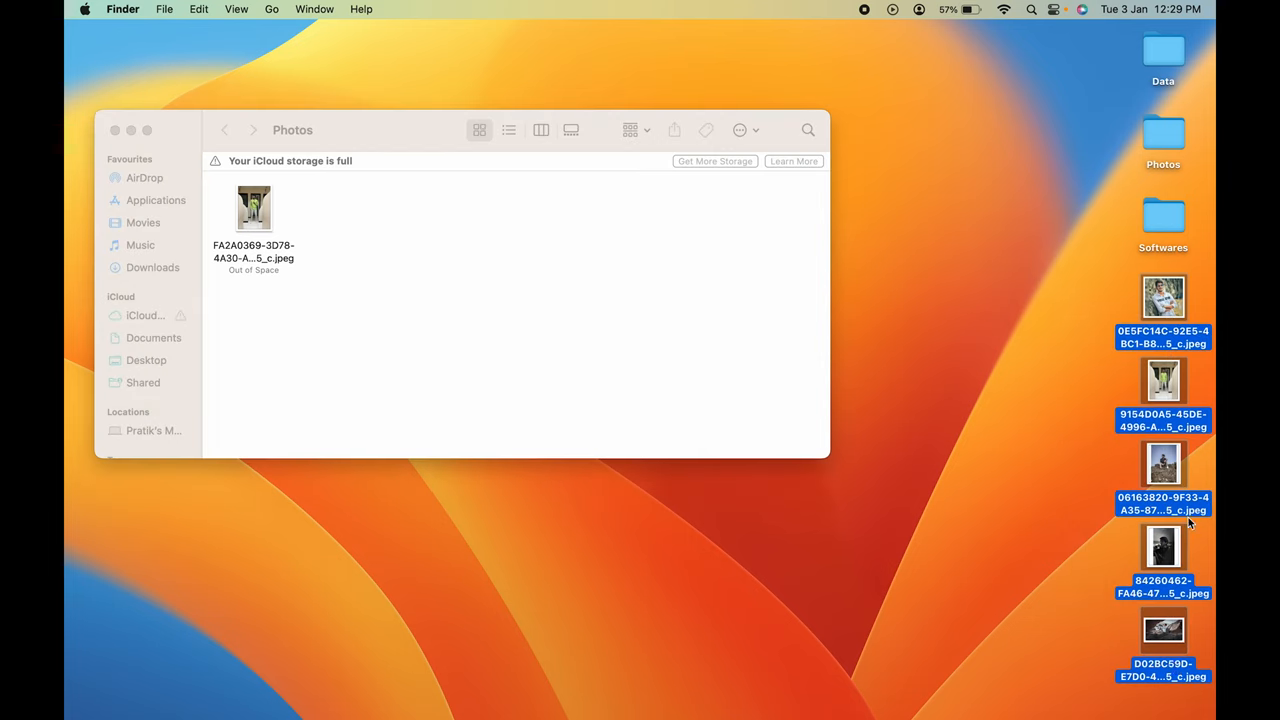
# Copy the five remaining desktop photos to the clipboard
pyautogui.press('cmd+c')
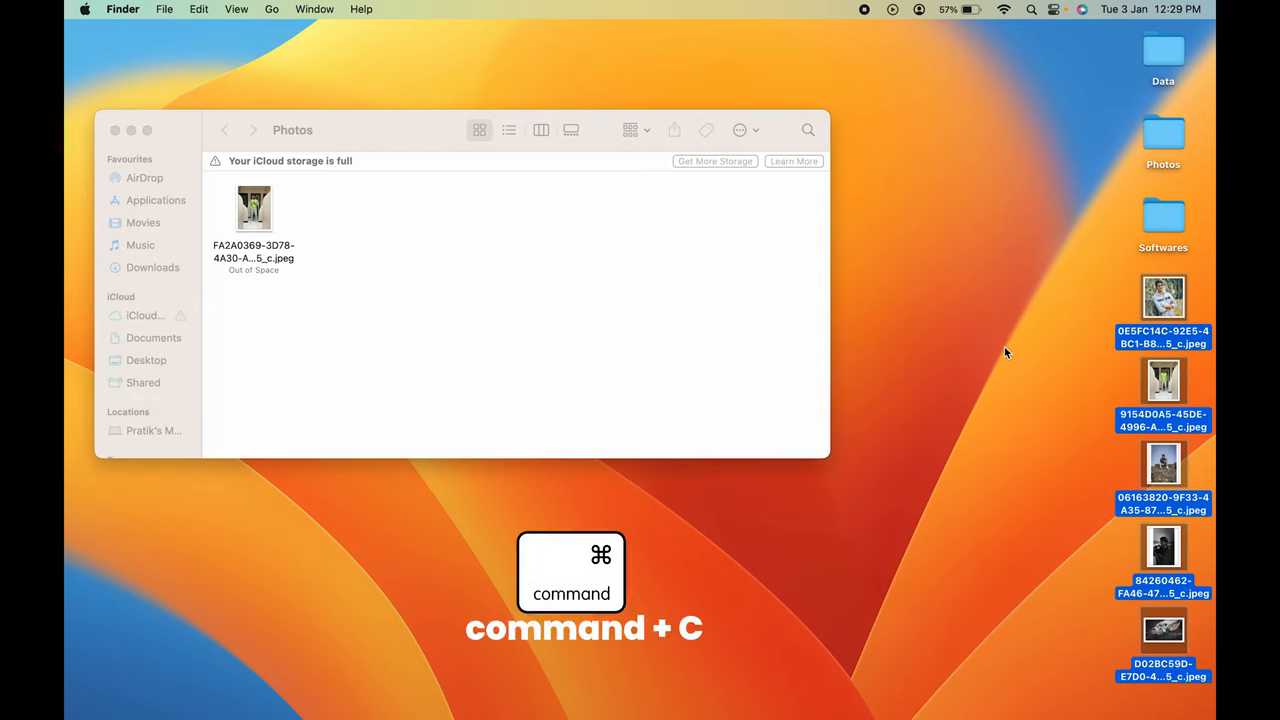
pyautogui.press('cmd+c')
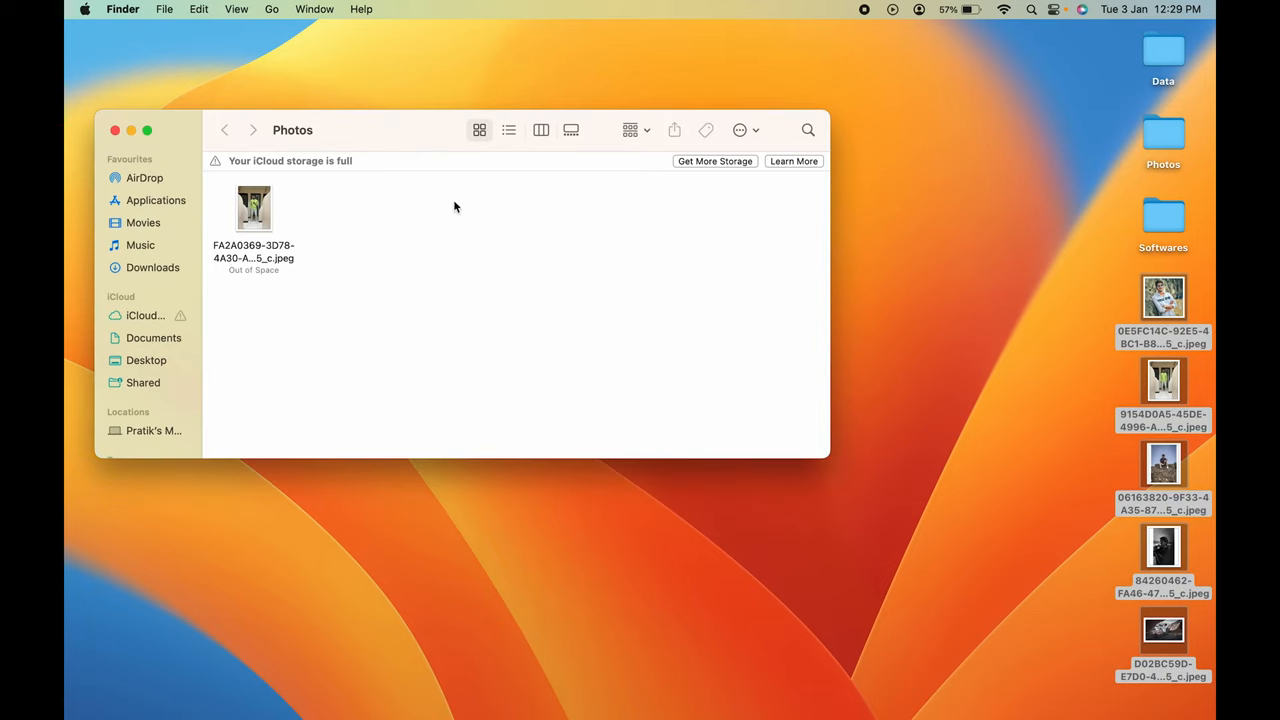
pyautogui.moveTo(398, 334)
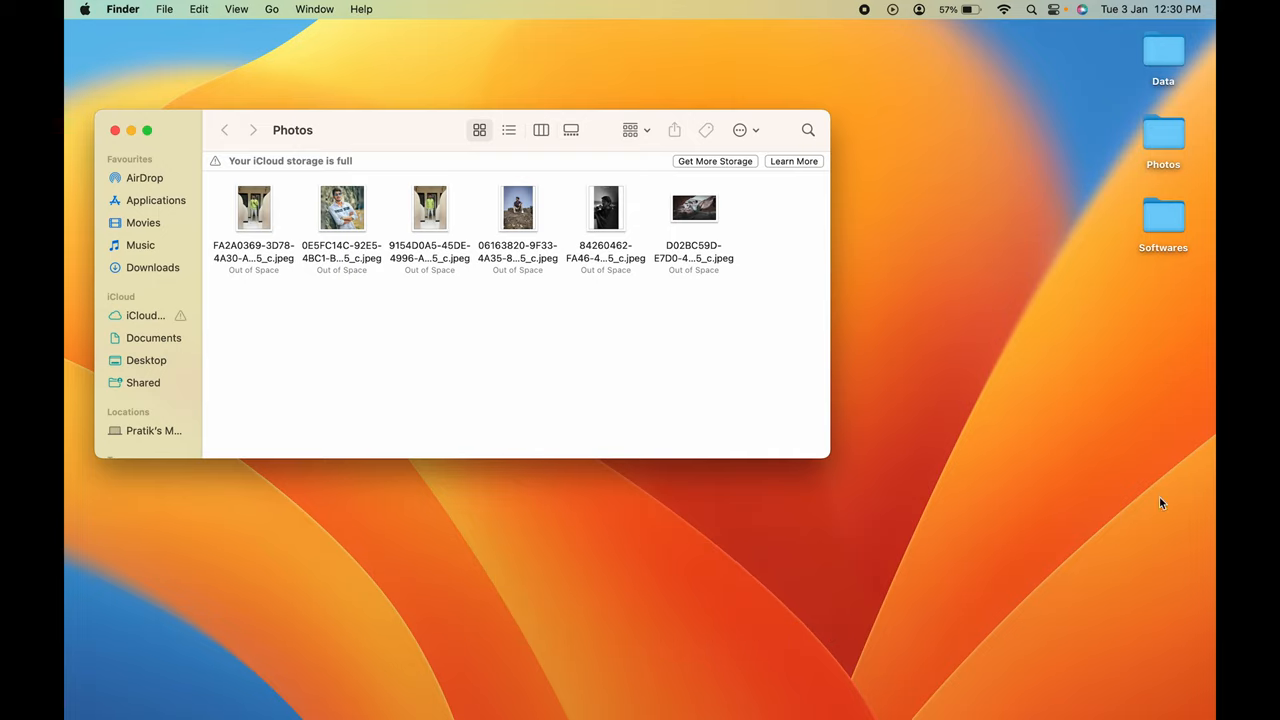
pyautogui.moveTo(406, 264)
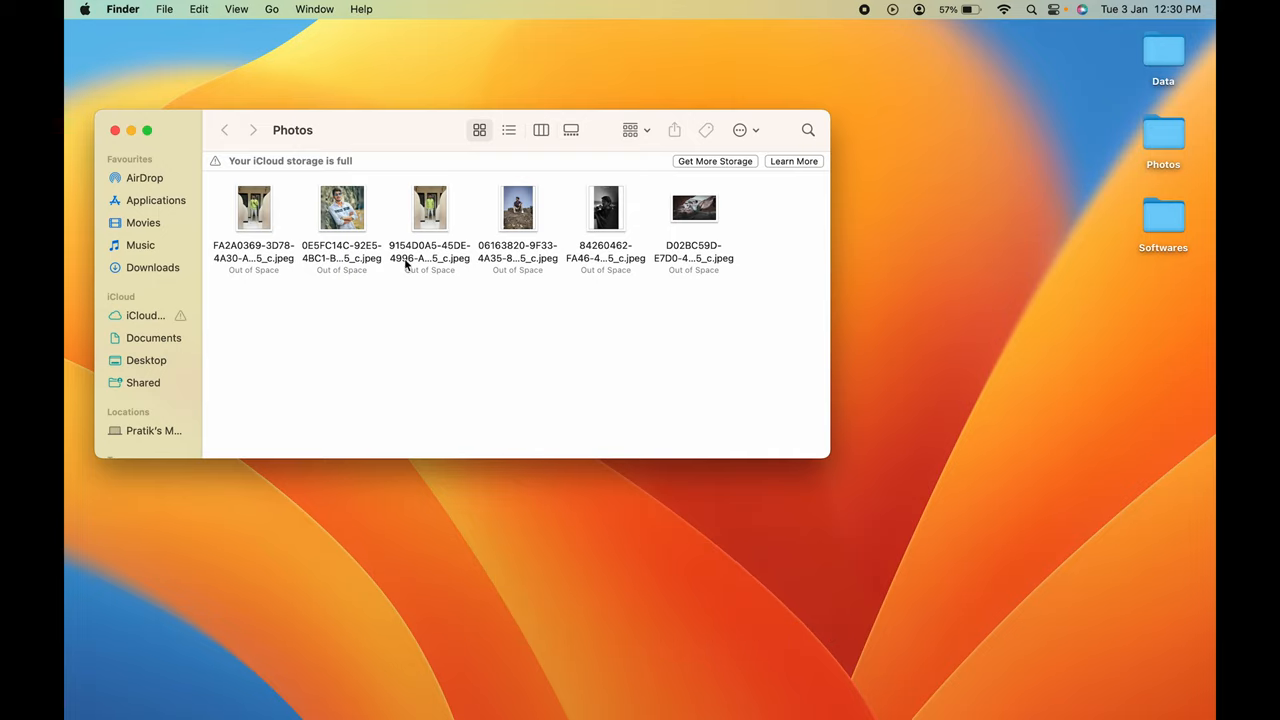
pyautogui.moveTo(396, 330)
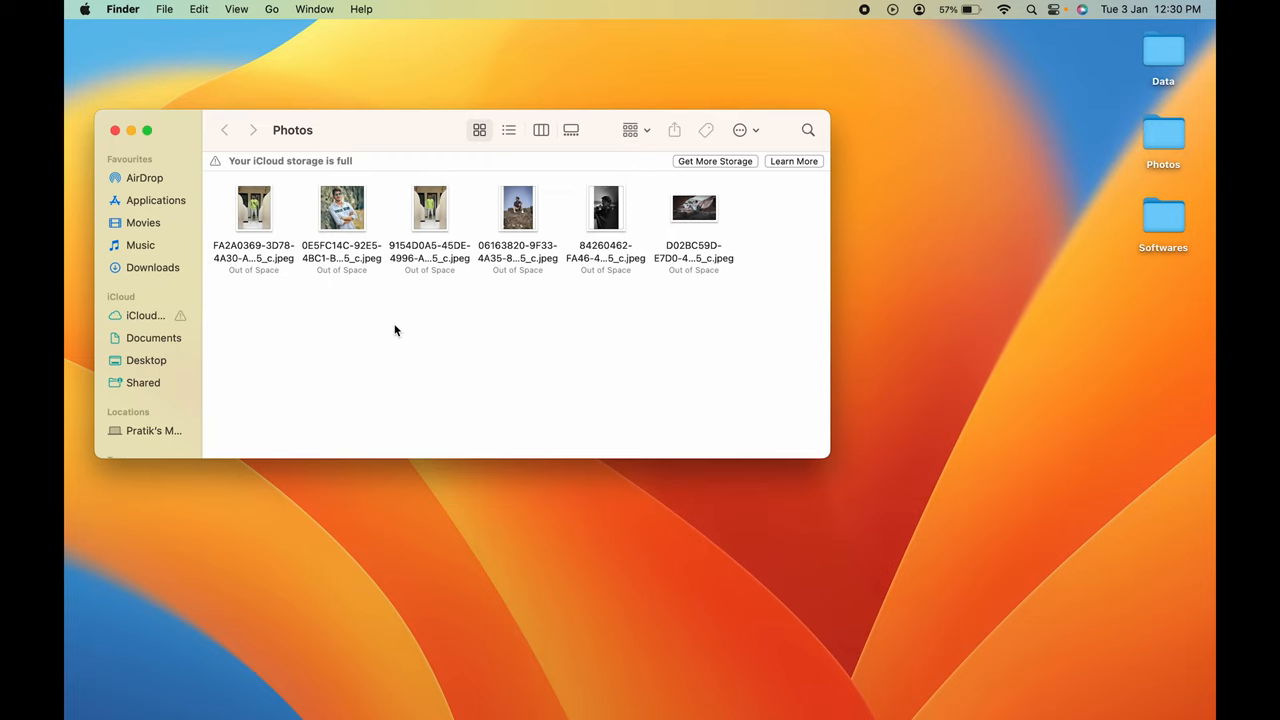